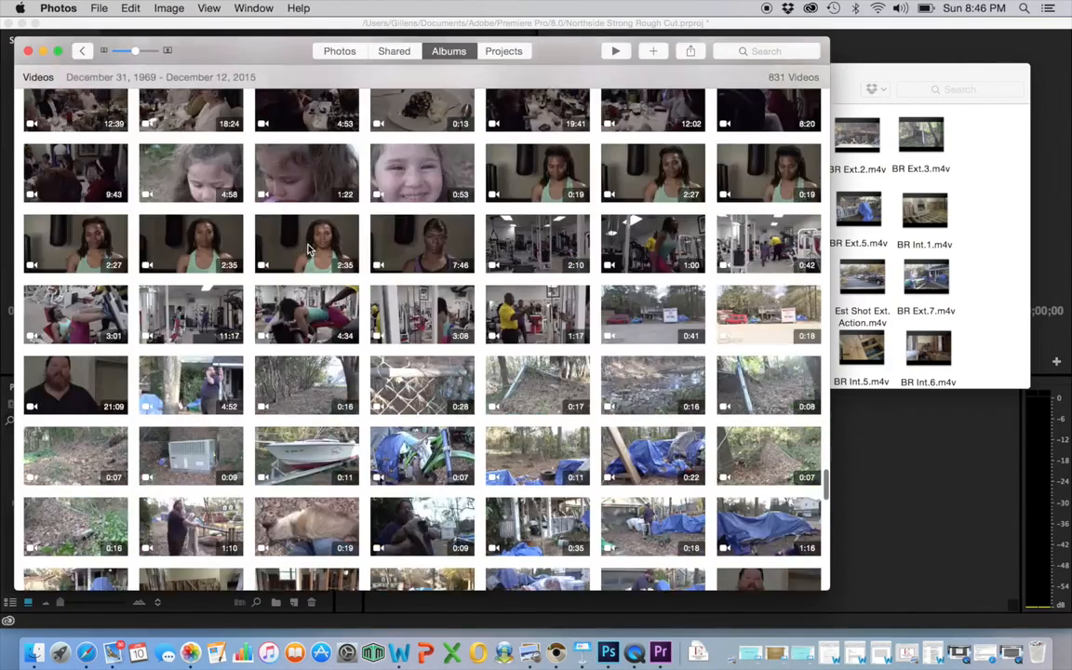
- Scroll through the Desktop file list in the Import dialog
{"action": "scroll", "scroll_direction": "down", "scroll_amount": 3}
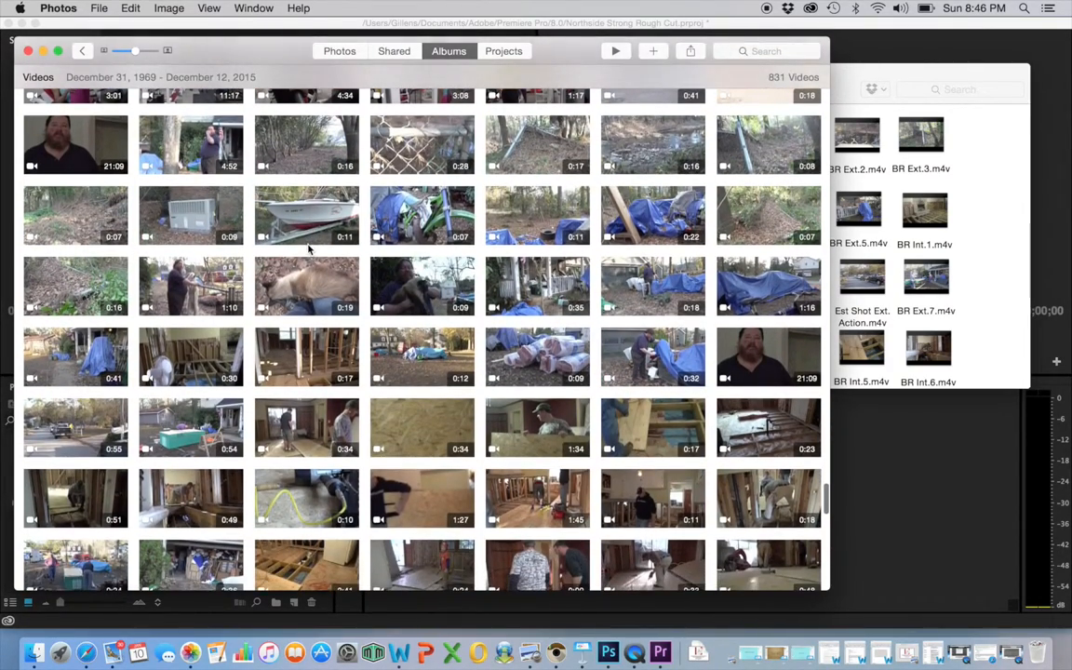
{"action": "scroll", "scroll_direction": "down", "scroll_amount": 3}
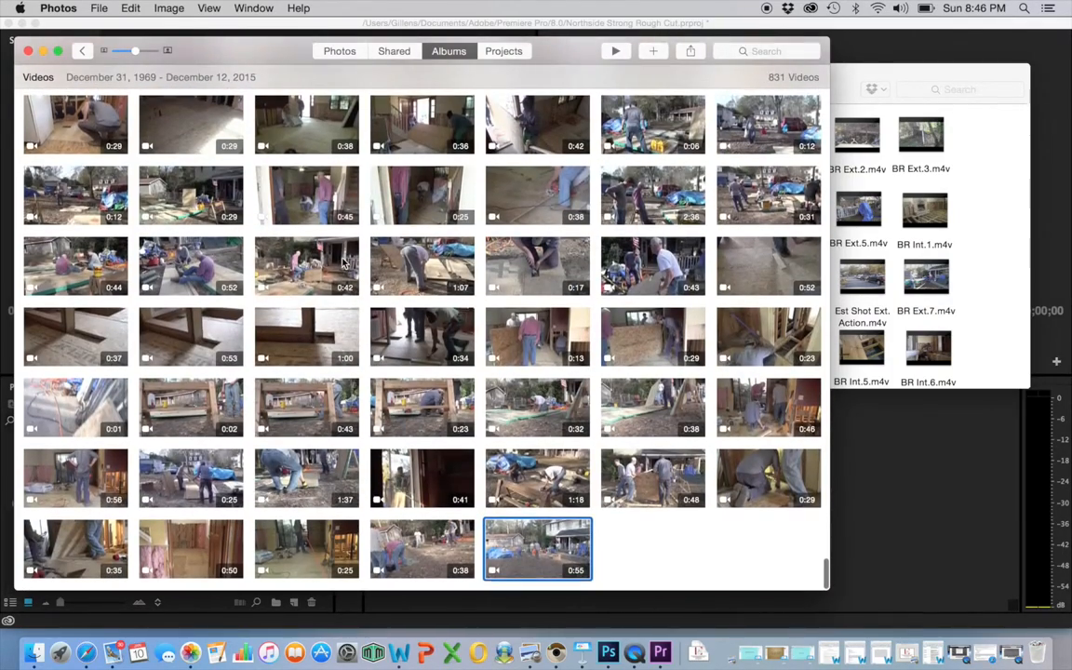
{"action": "mouse_move", "coordinate": [190, 651]}
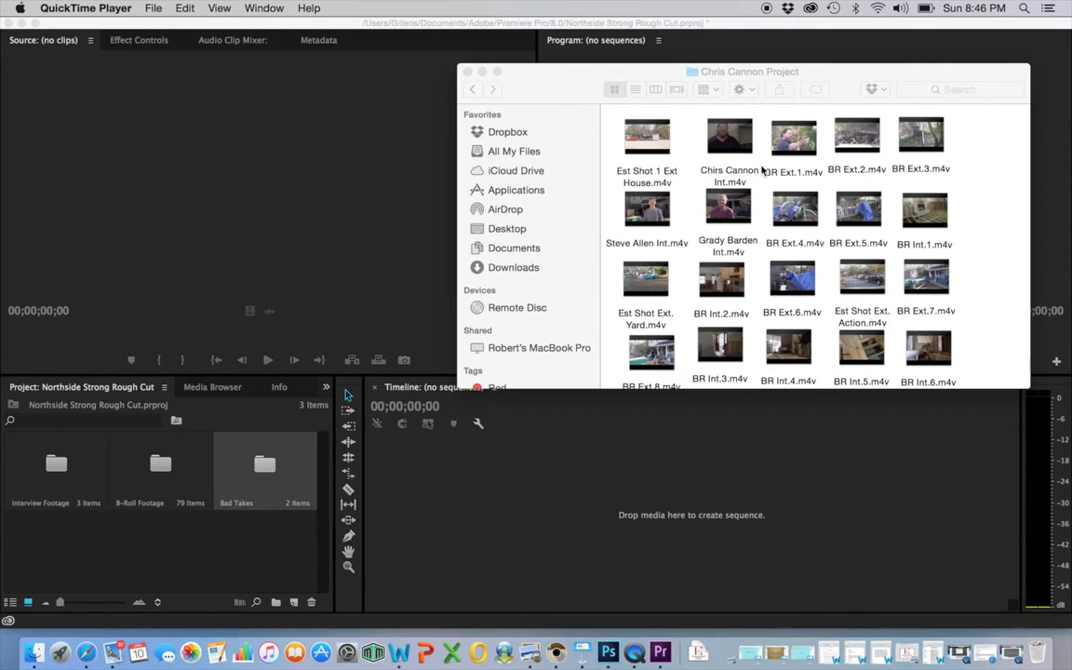
{"action": "mouse_move", "coordinate": [730, 90]}
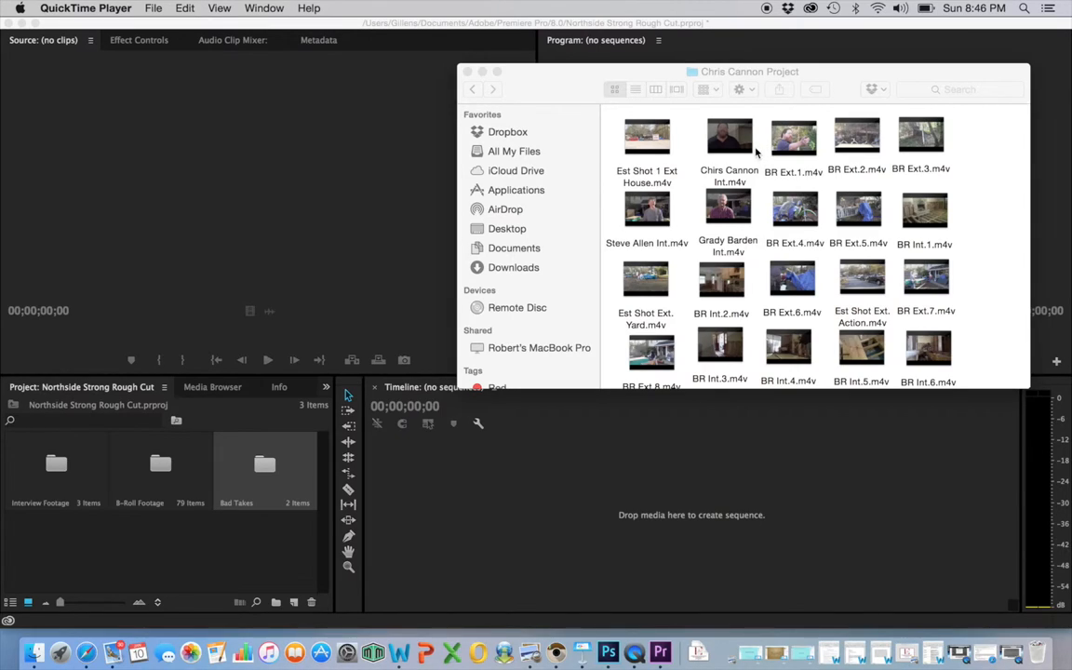
{"action": "mouse_move", "coordinate": [718, 154]}
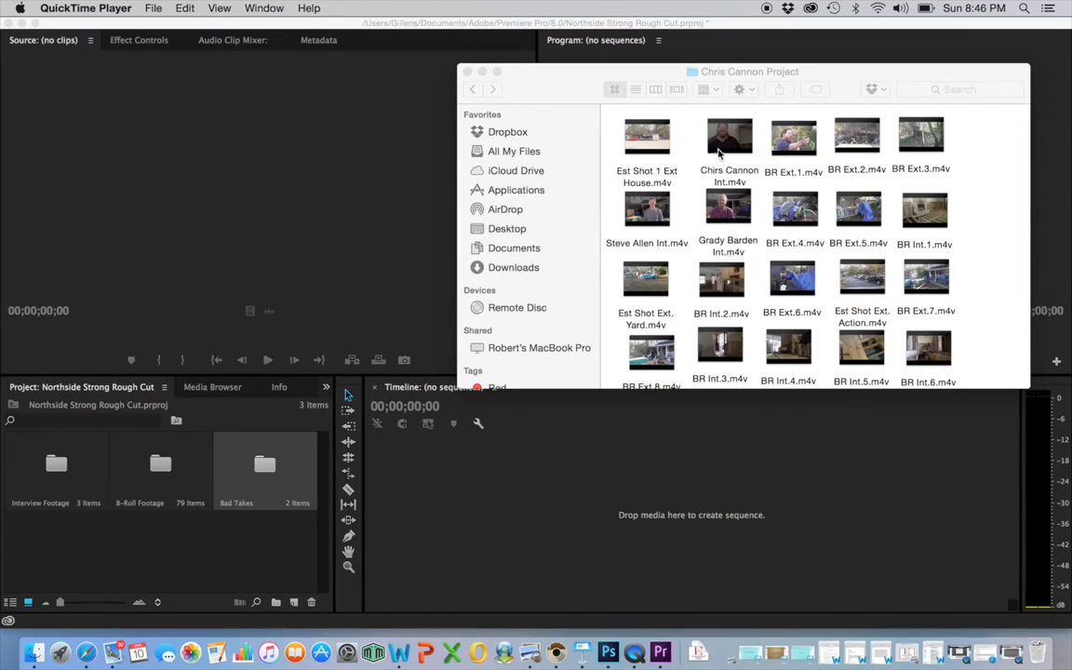
{"action": "mouse_move", "coordinate": [731, 155]}
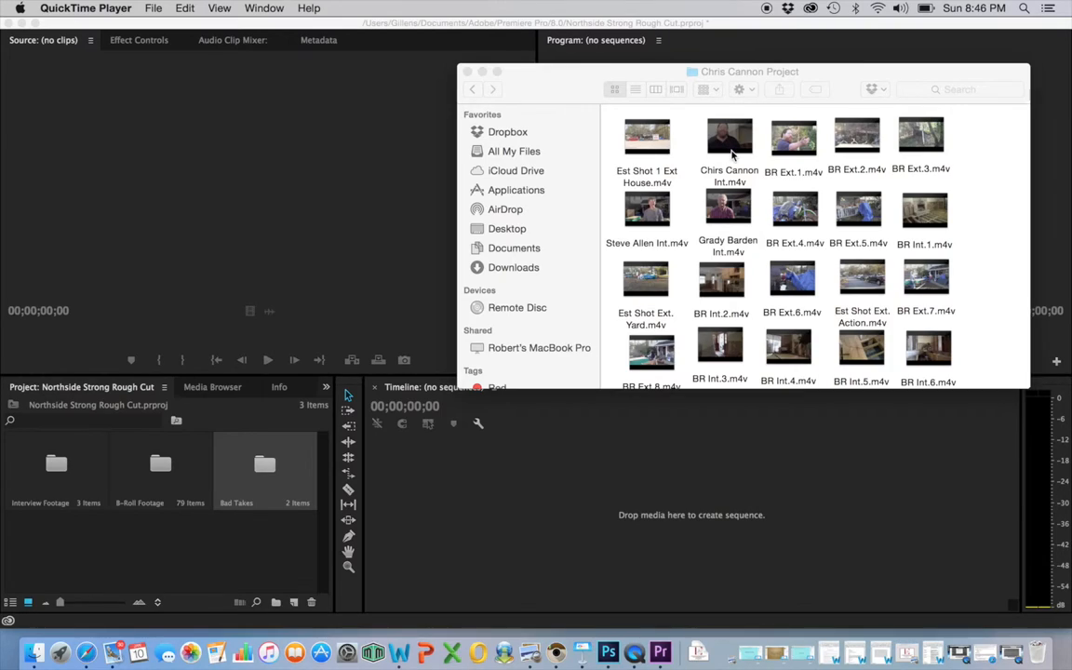
{"action": "mouse_move", "coordinate": [742, 165]}
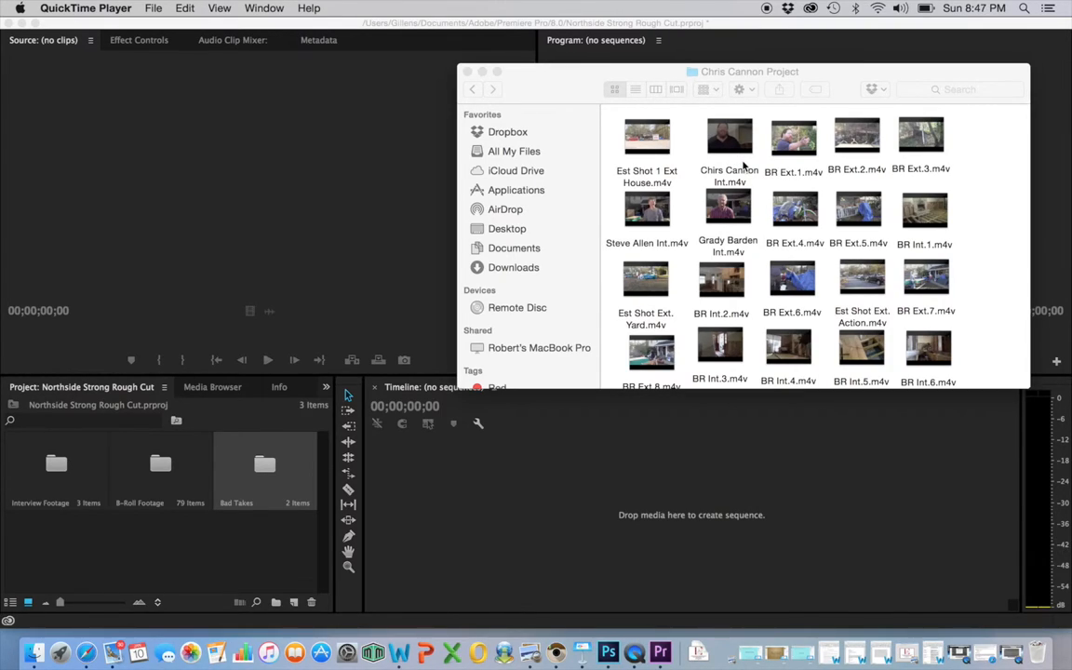
{"action": "mouse_move", "coordinate": [963, 238]}
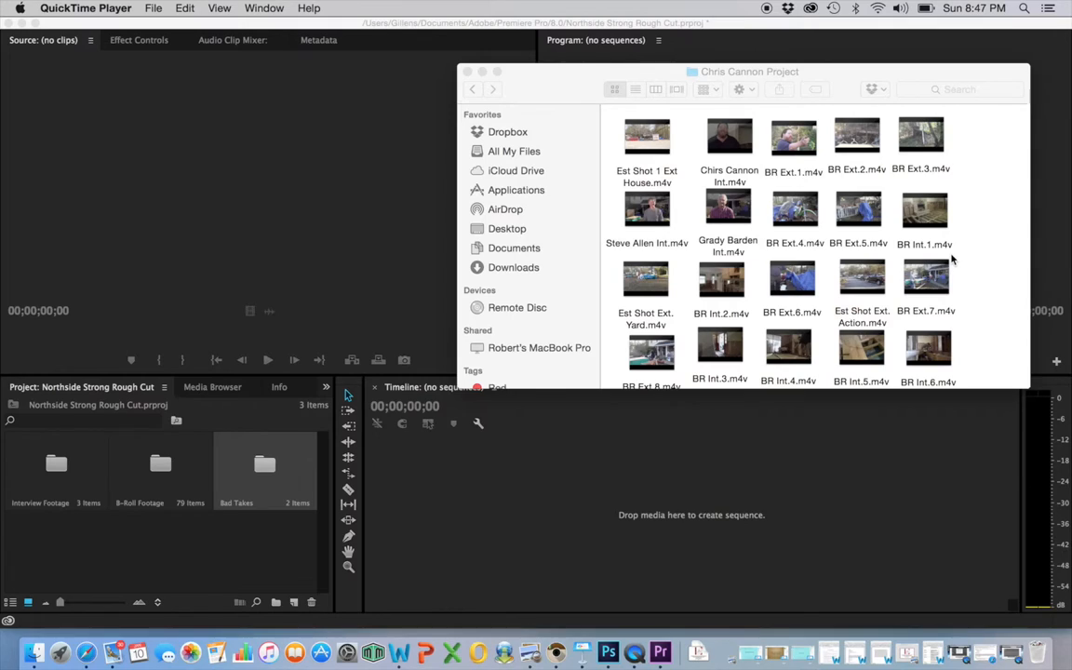
{"action": "scroll", "scroll_direction": "down", "scroll_amount": 3}
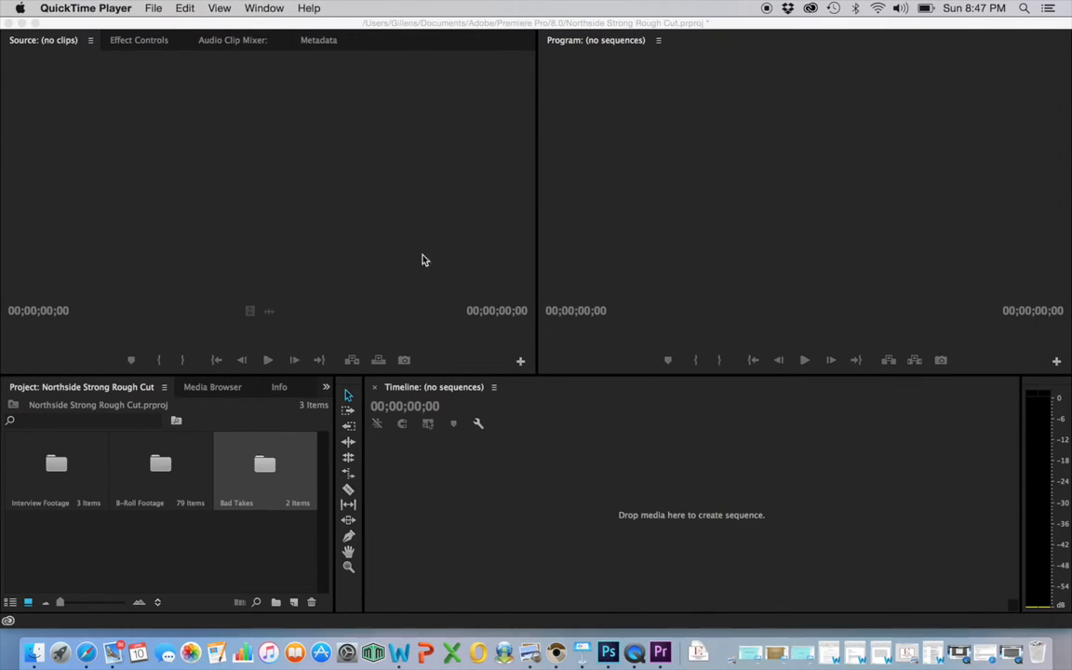
{"action": "mouse_move", "coordinate": [400, 372]}
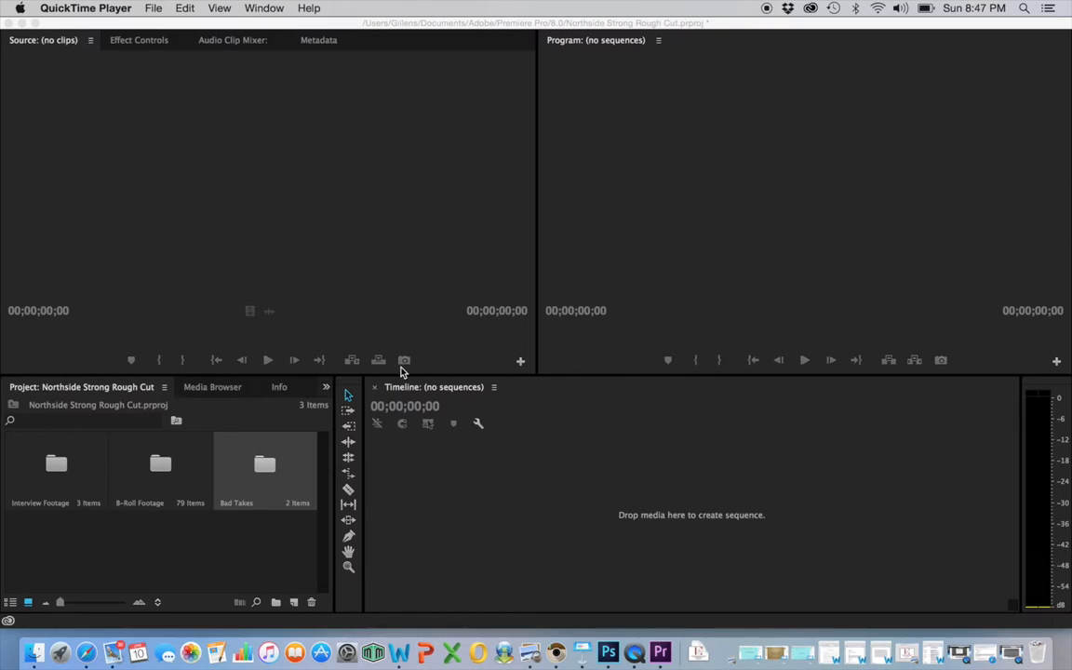
{"action": "mouse_move", "coordinate": [182, 201]}
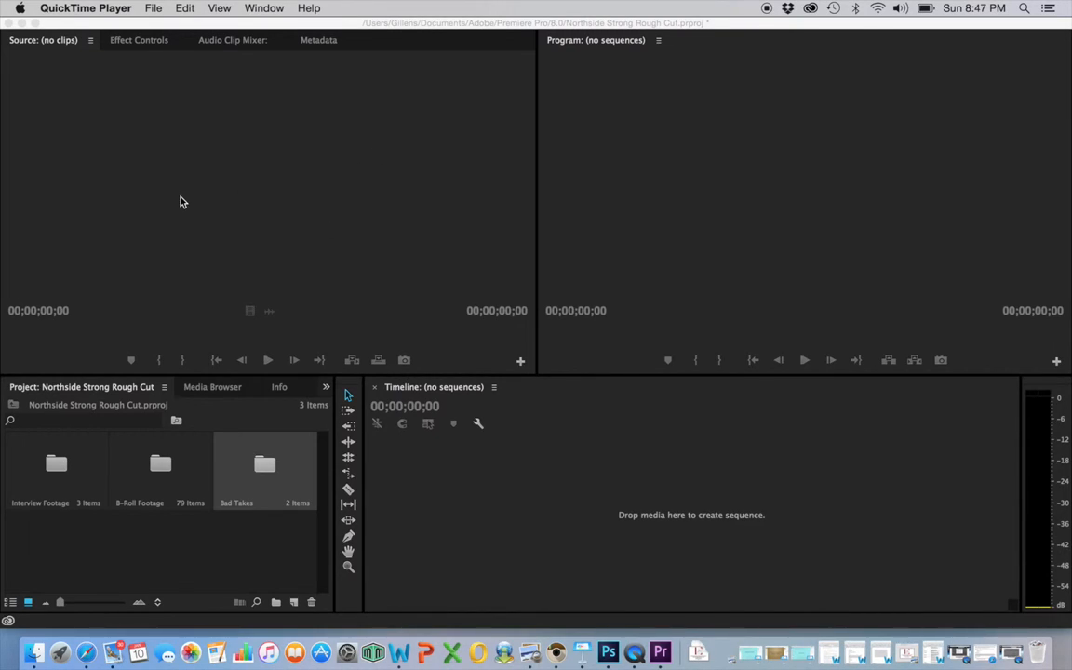
{"action": "mouse_move", "coordinate": [158, 497]}
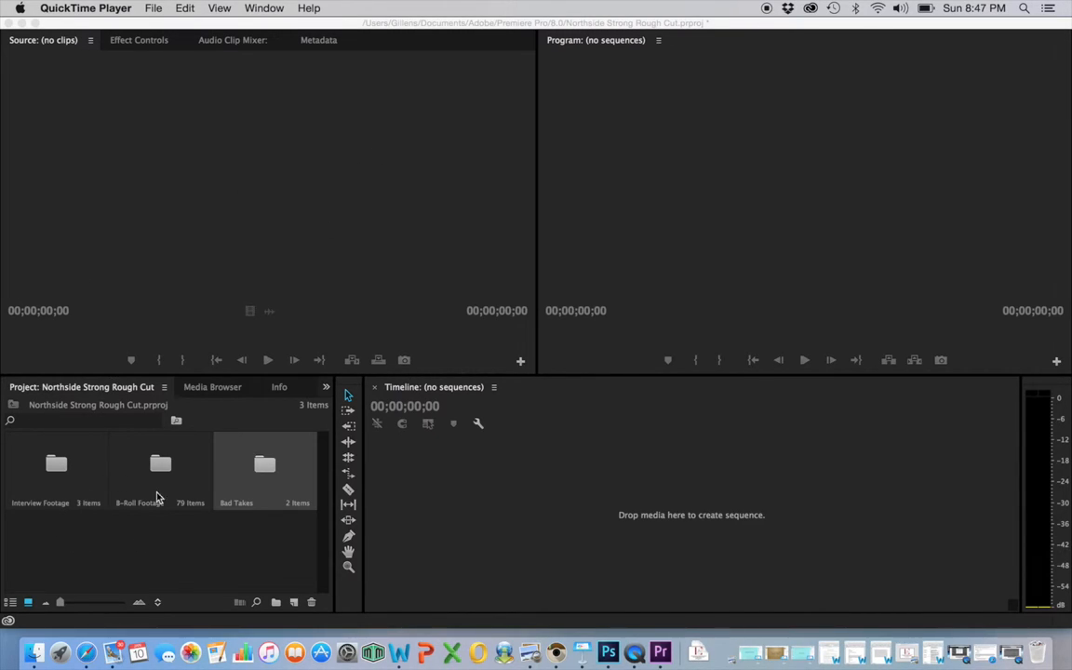
{"action": "mouse_move", "coordinate": [317, 256]}
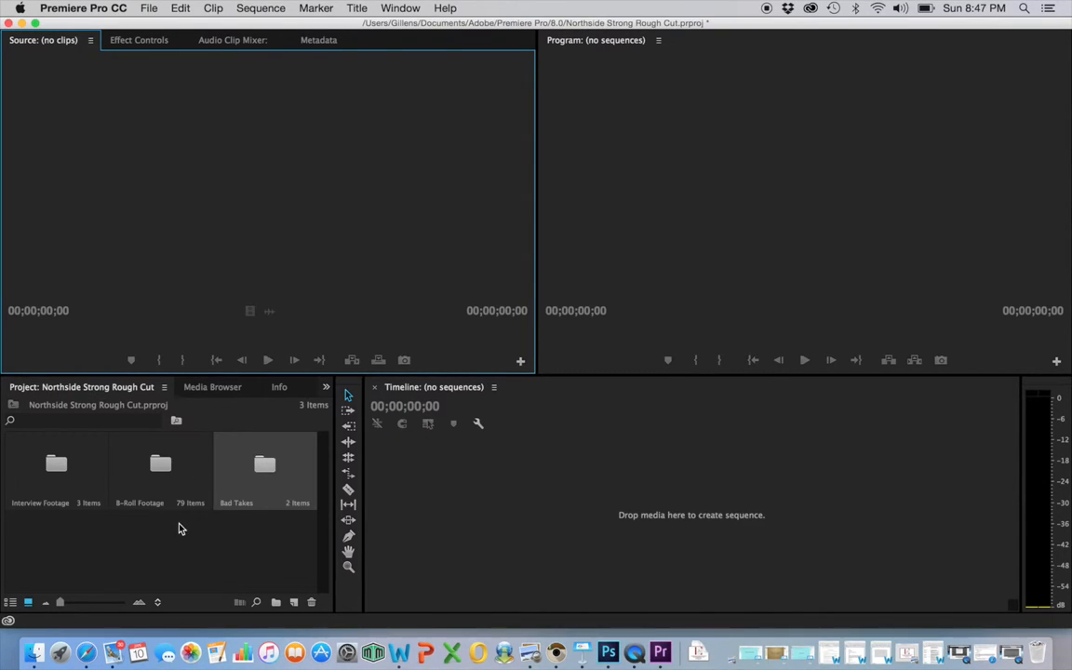
{"action": "mouse_move", "coordinate": [82, 491]}
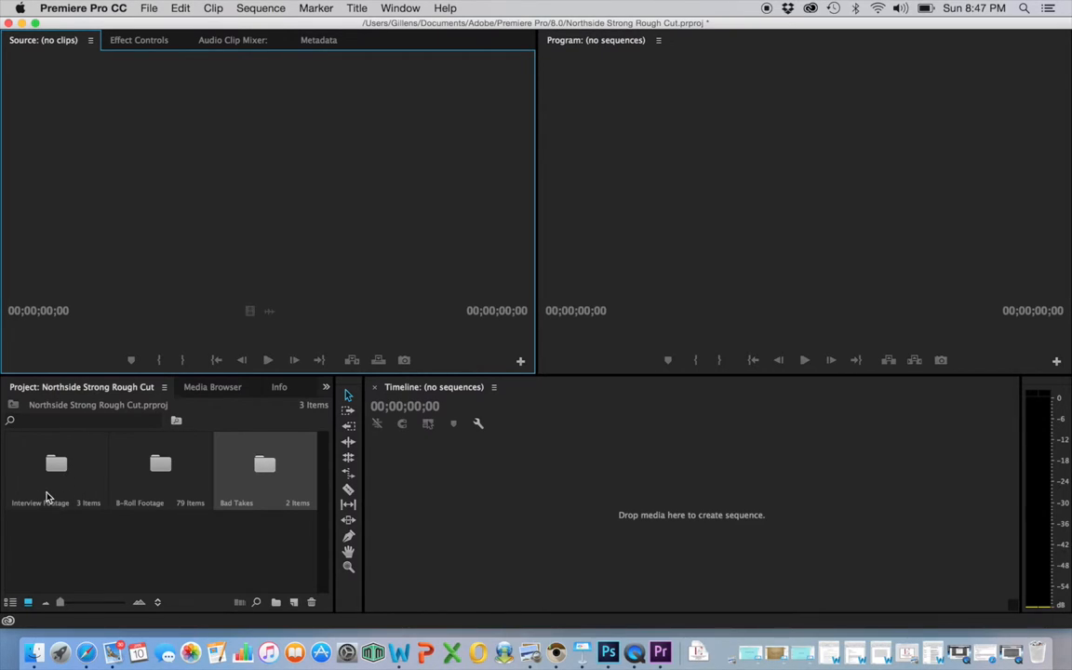
{"action": "mouse_move", "coordinate": [131, 520]}
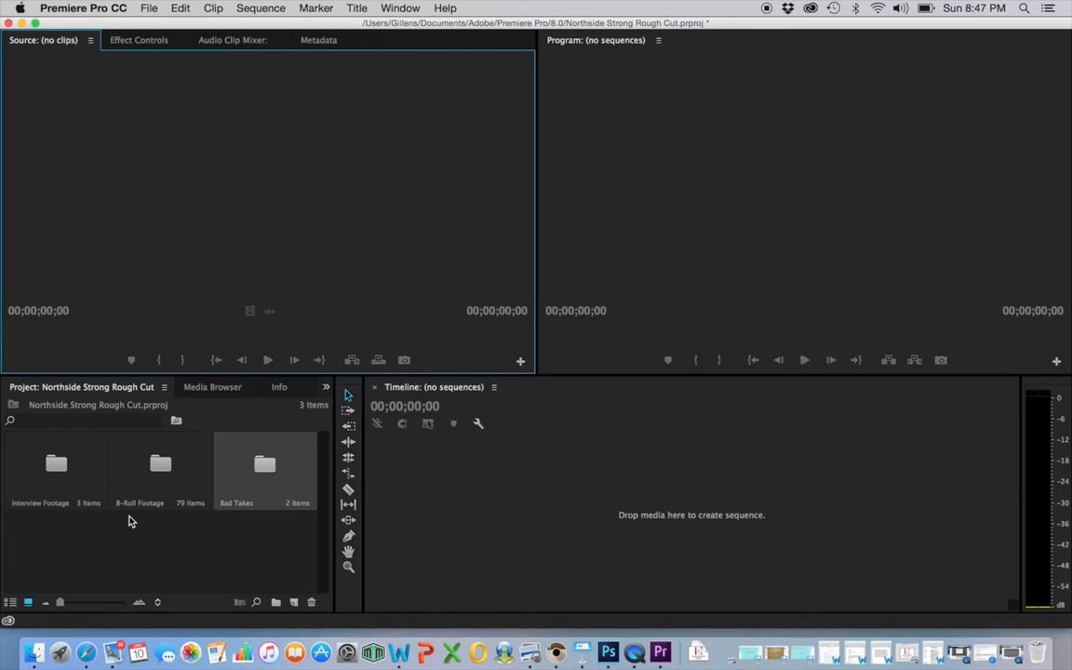
{"action": "mouse_move", "coordinate": [100, 543]}
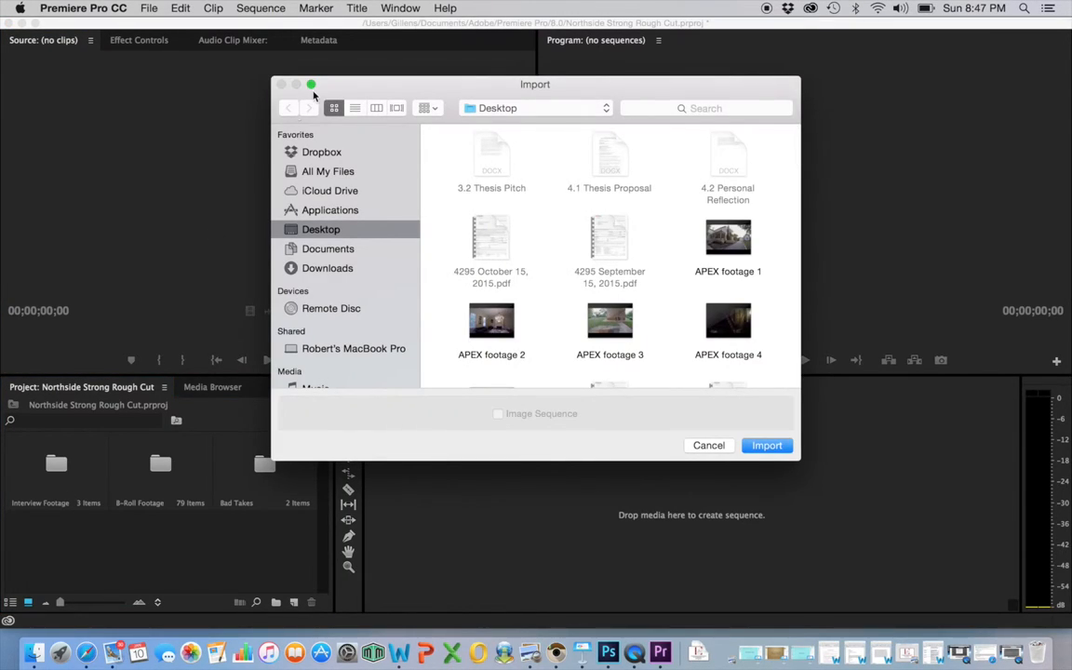
- Cancel the import, review the three clips in the Interview Footage bin, then close it
{"action": "left_click", "coordinate": [707, 445]}
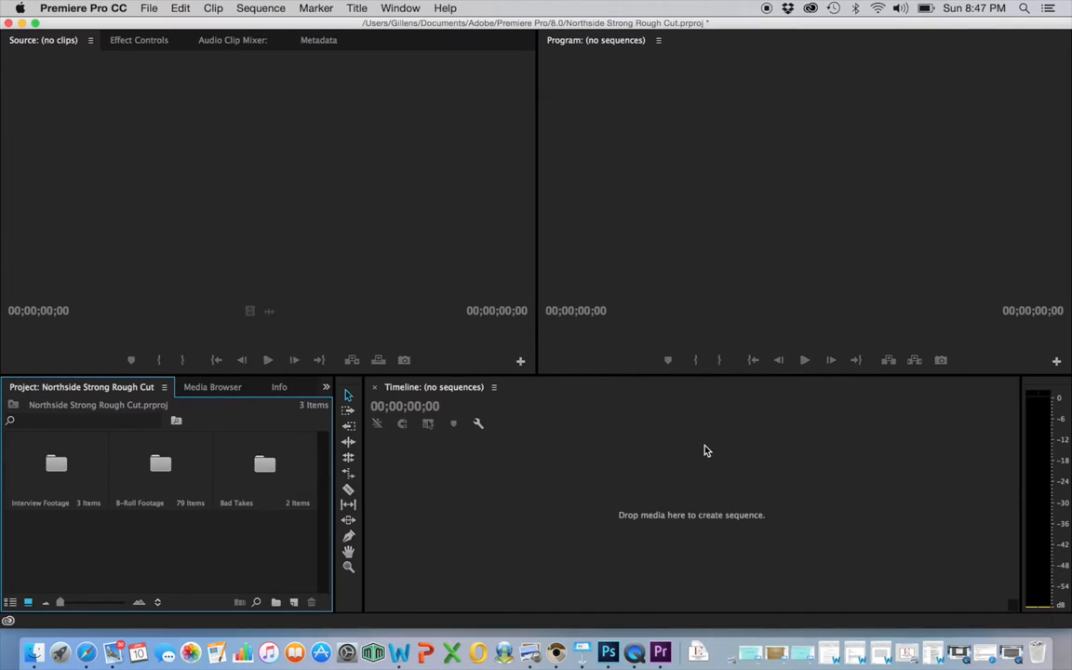
{"action": "double_click", "coordinate": [55, 465]}
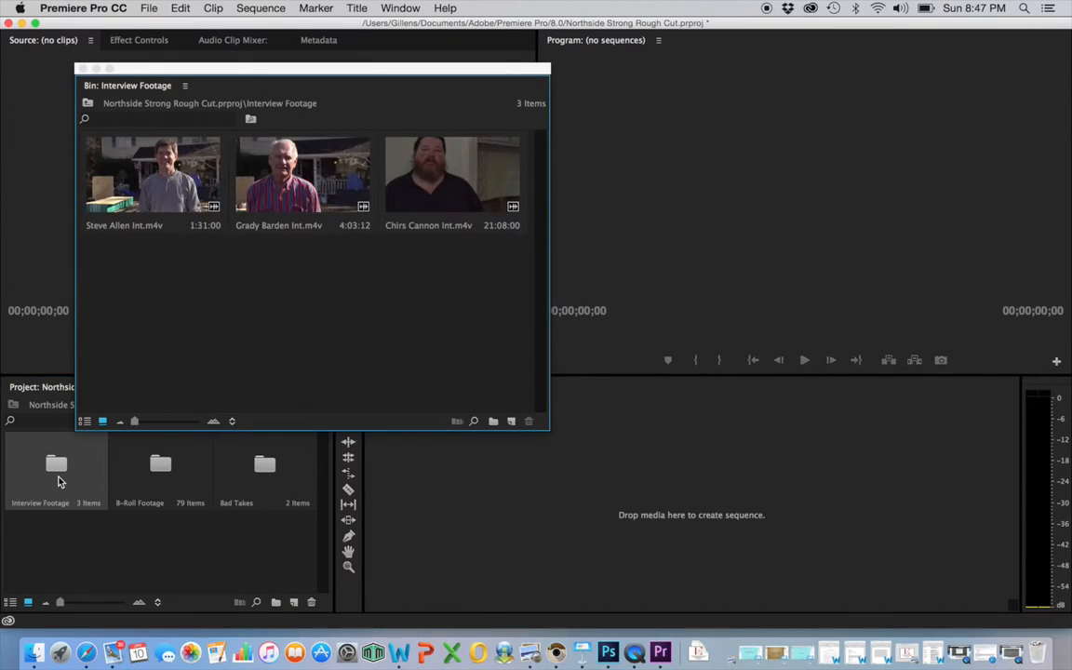
{"action": "mouse_move", "coordinate": [171, 178]}
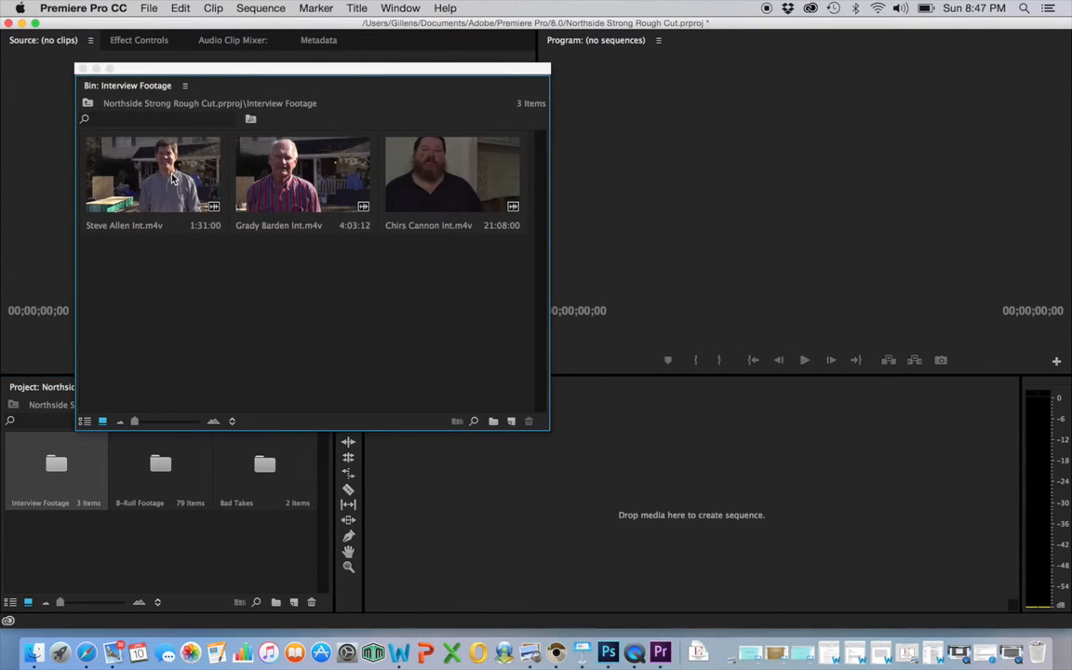
{"action": "mouse_move", "coordinate": [108, 177]}
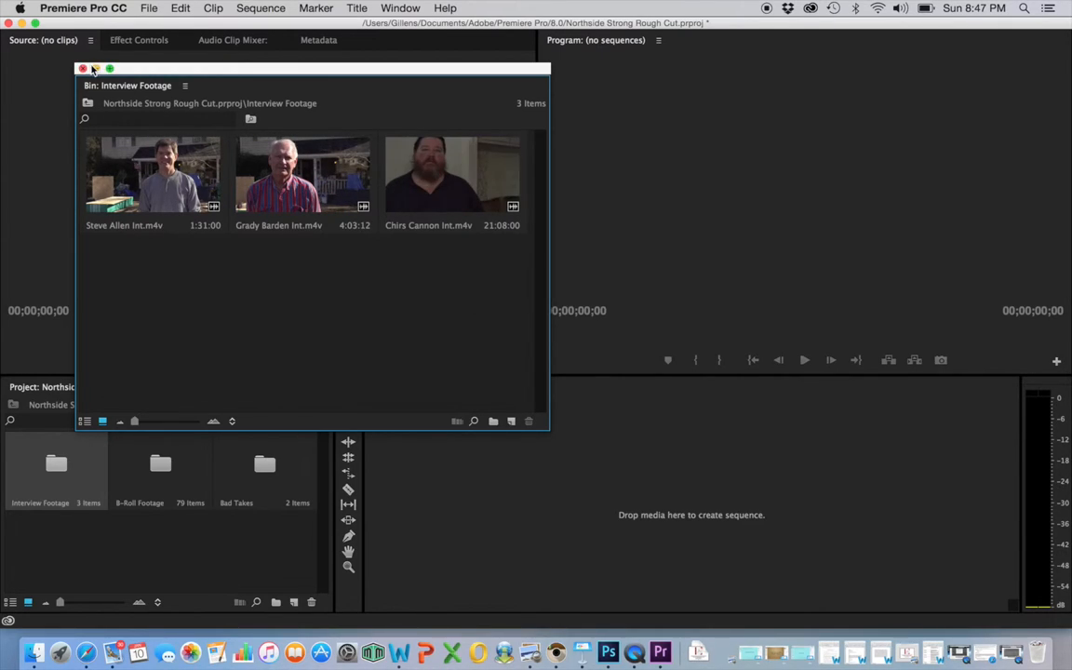
{"action": "left_click", "coordinate": [81, 67]}
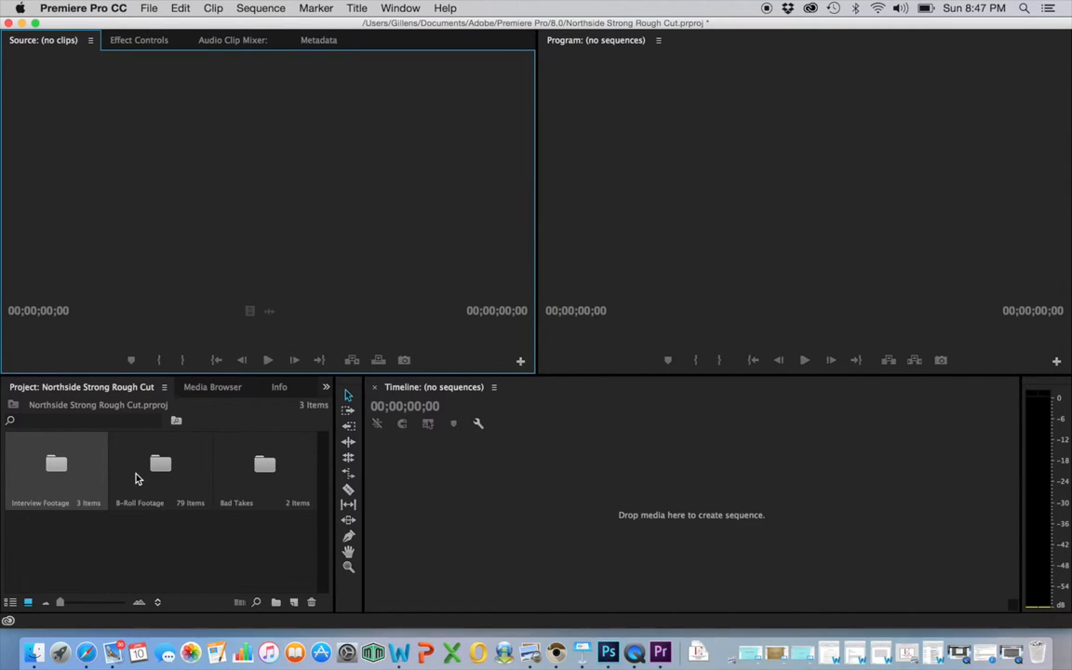
- Review the 79 construction clips in the B-Roll Footage bin and open the next bin
{"action": "double_click", "coordinate": [160, 469]}
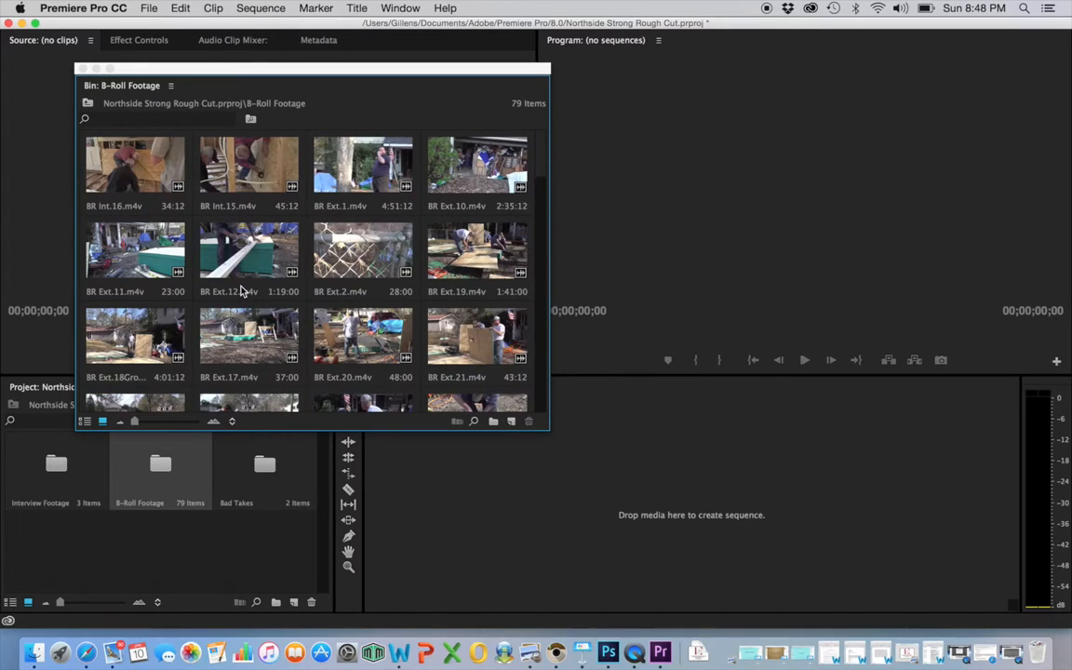
{"action": "scroll", "scroll_direction": "down", "scroll_amount": 3}
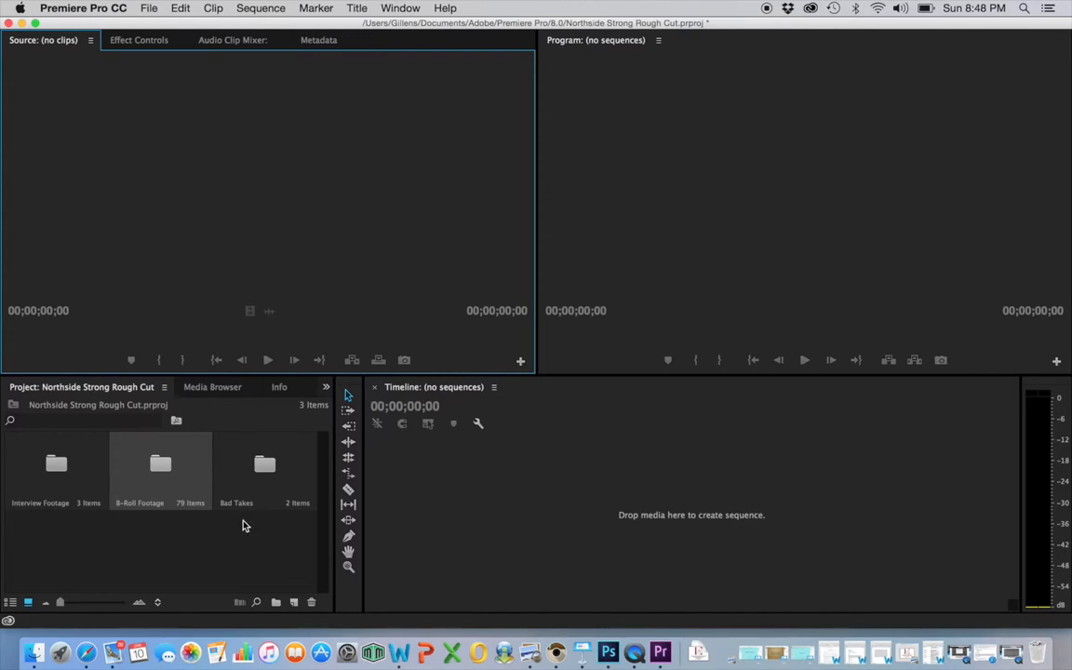
{"action": "double_click", "coordinate": [264, 463]}
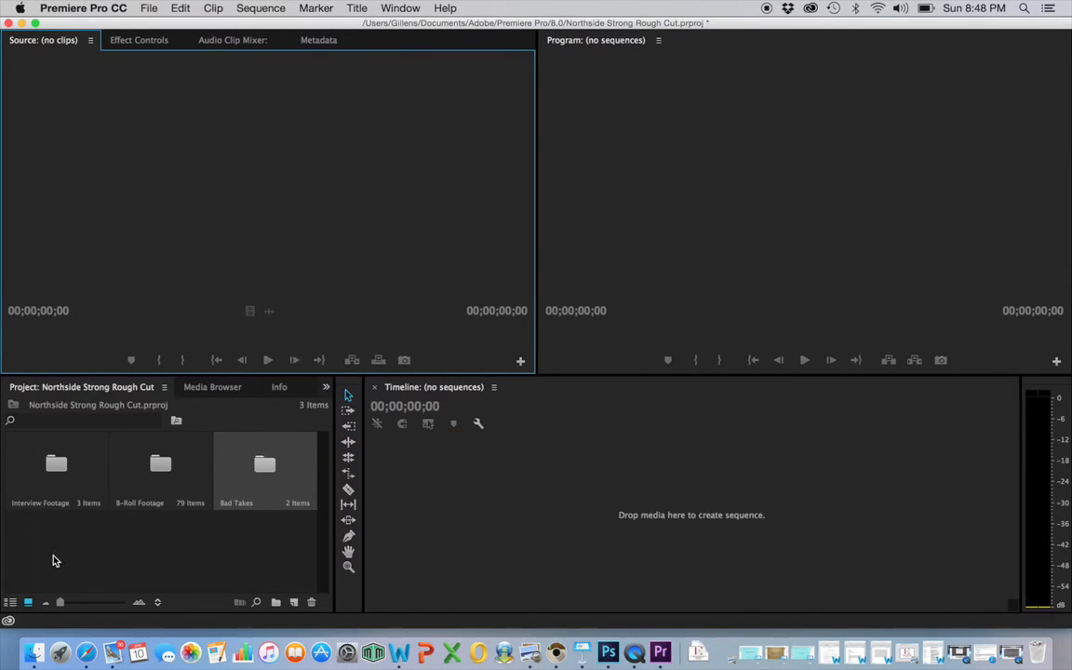
{"action": "mouse_move", "coordinate": [190, 651]}
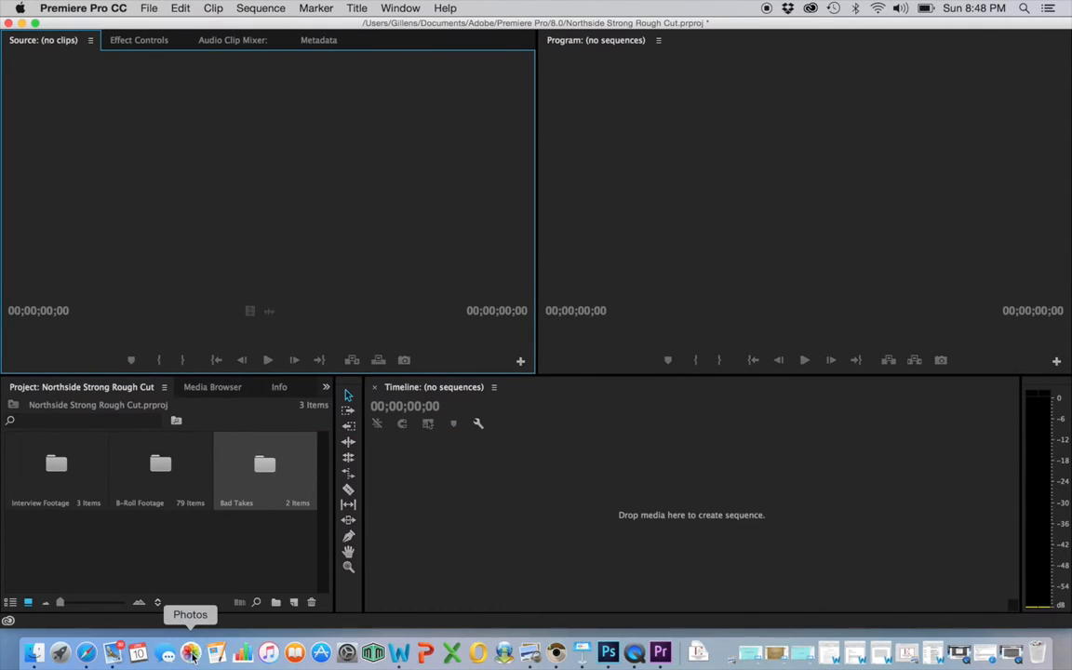
{"action": "mouse_move", "coordinate": [235, 581]}
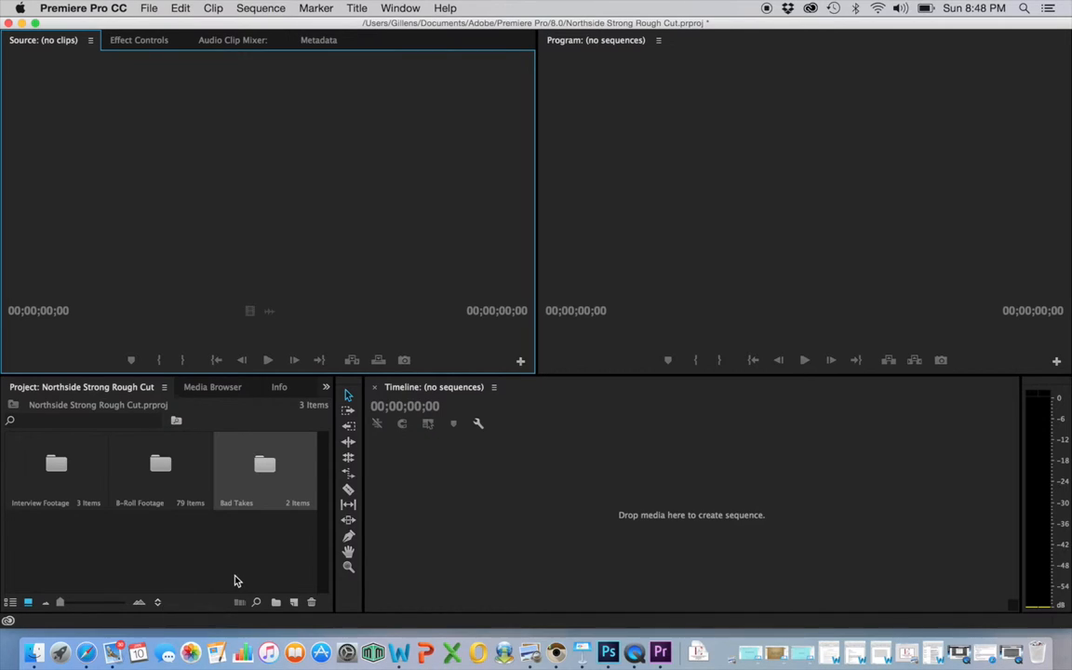
{"action": "mouse_move", "coordinate": [122, 529]}
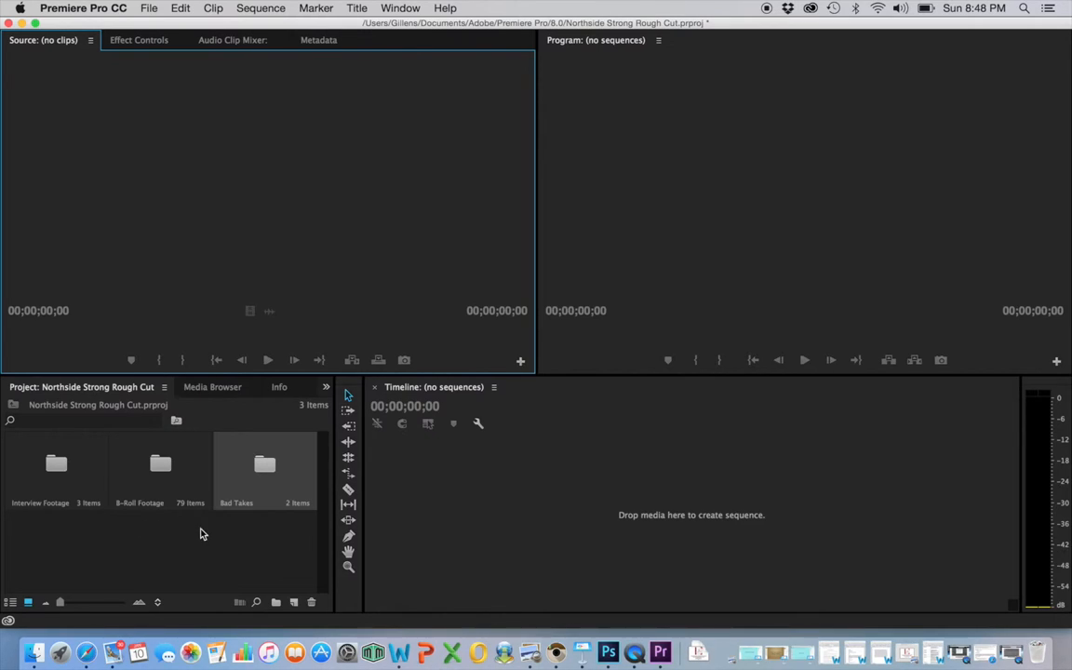
{"action": "mouse_move", "coordinate": [419, 517]}
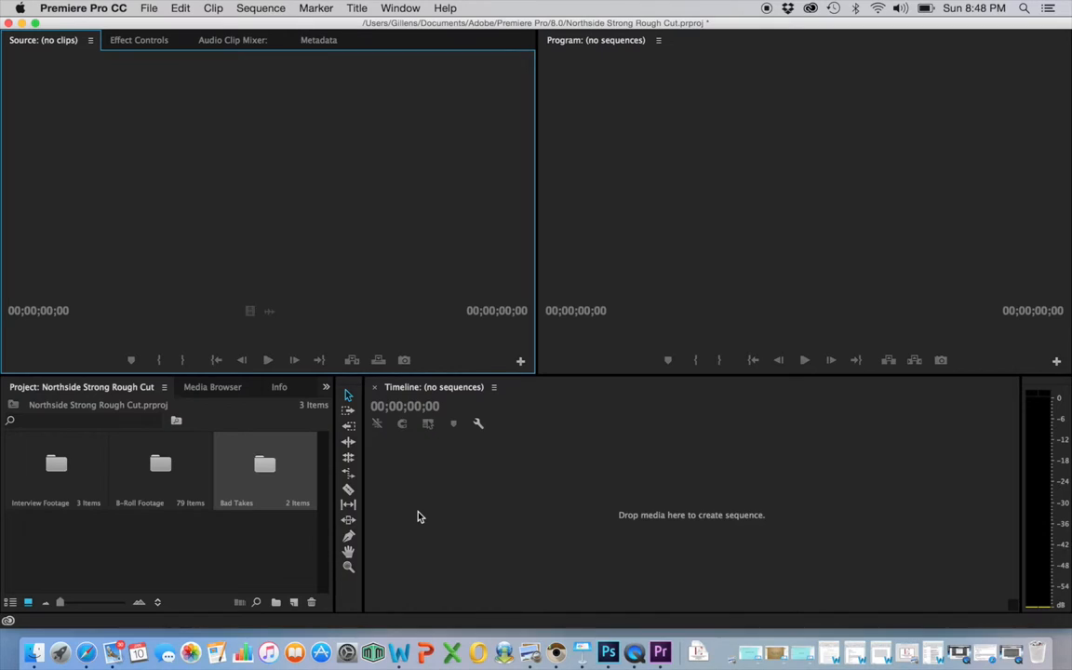
{"action": "mouse_move", "coordinate": [514, 402]}
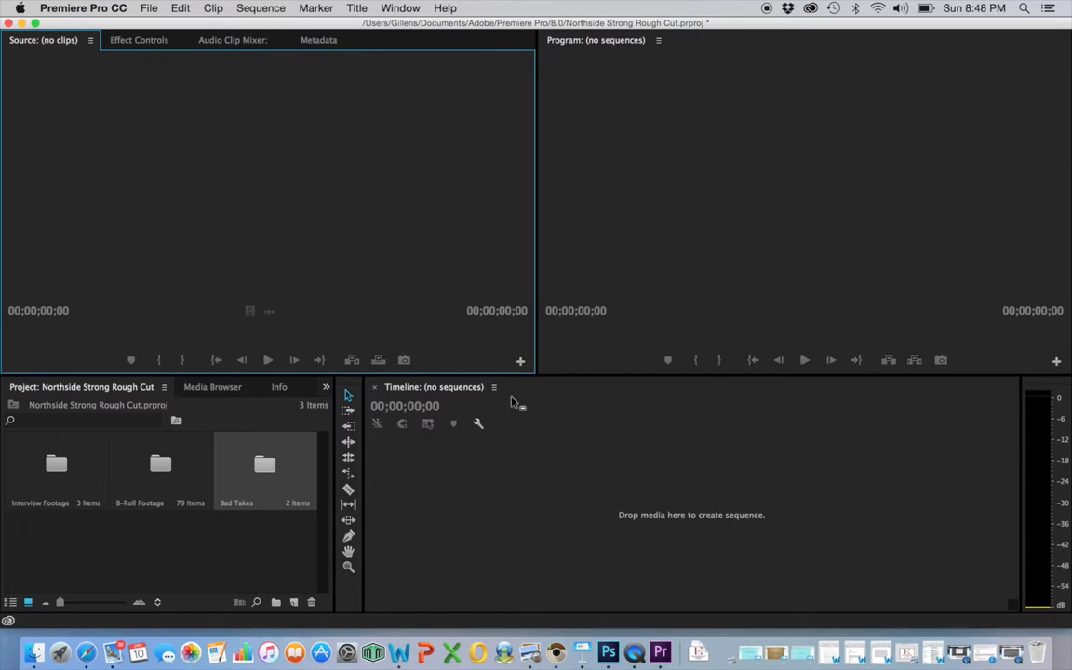
{"action": "mouse_move", "coordinate": [476, 474]}
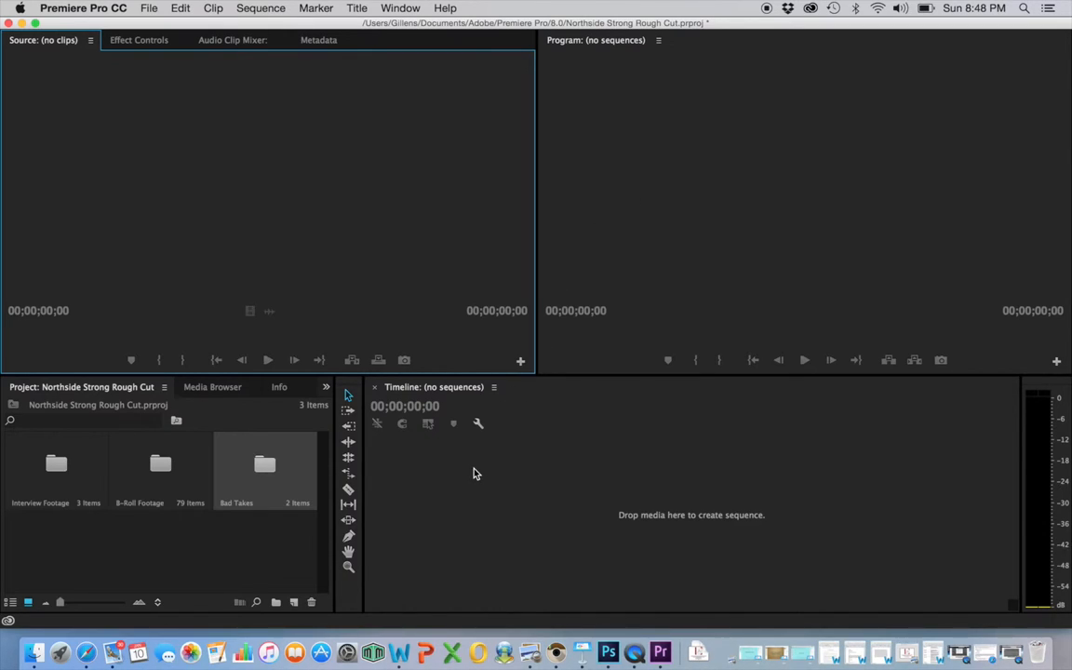
{"action": "mouse_move", "coordinate": [235, 502]}
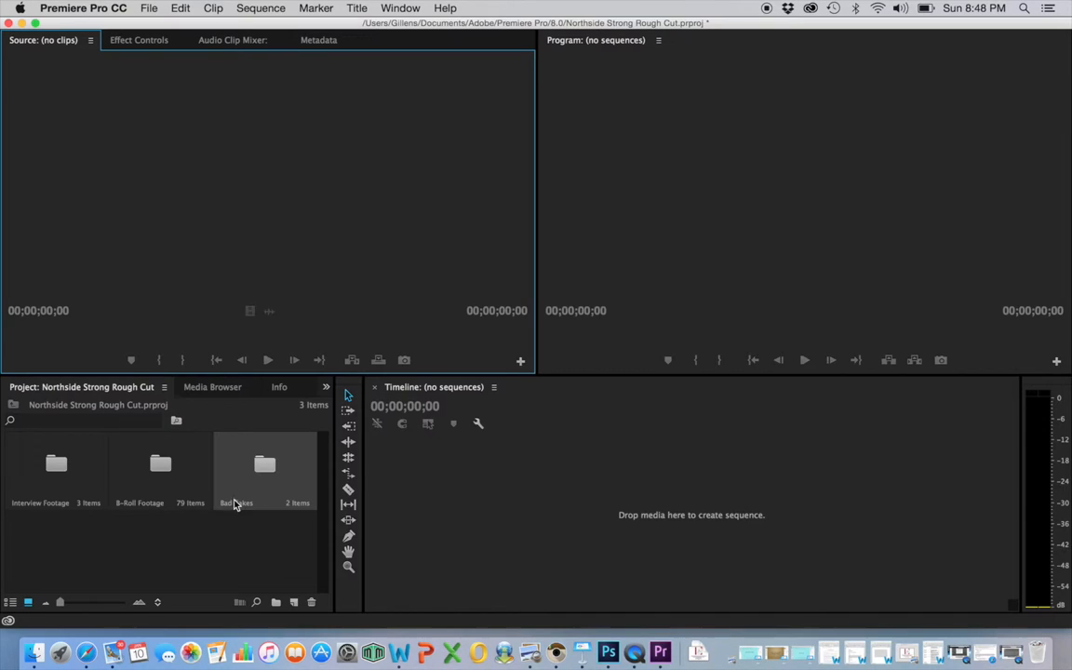
{"action": "mouse_move", "coordinate": [163, 534]}
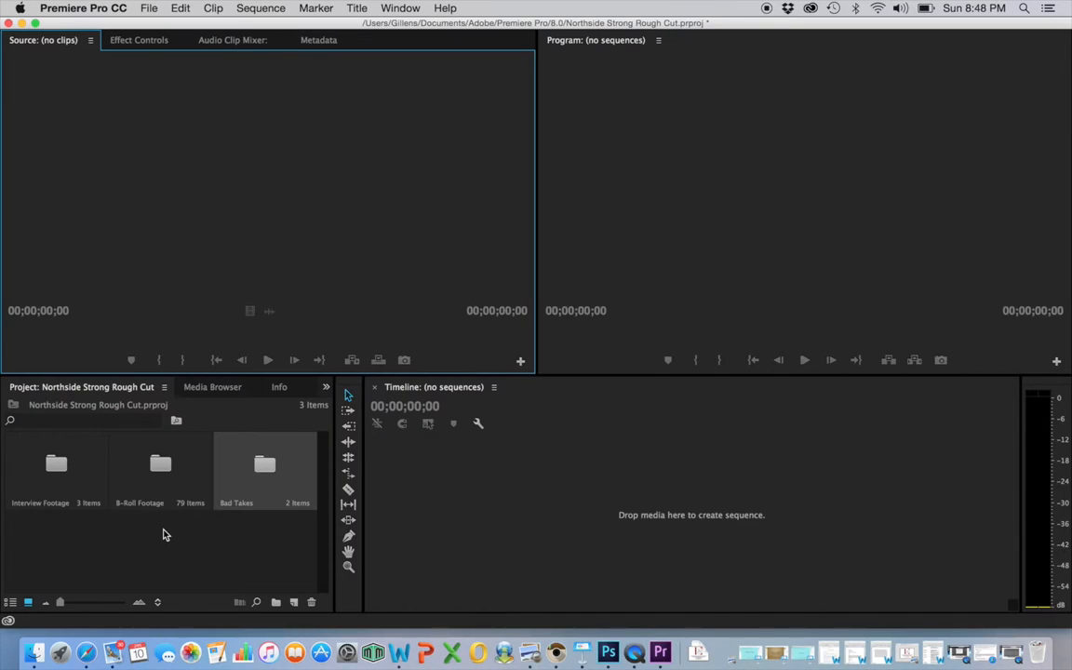
{"action": "mouse_move", "coordinate": [283, 452]}
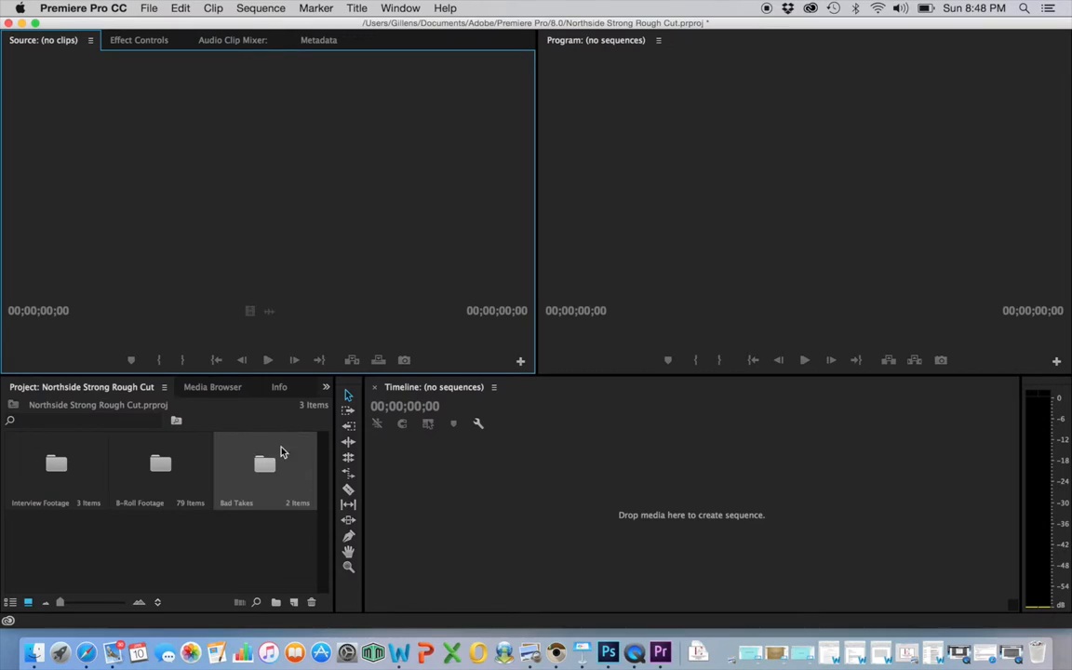
{"action": "mouse_move", "coordinate": [273, 503]}
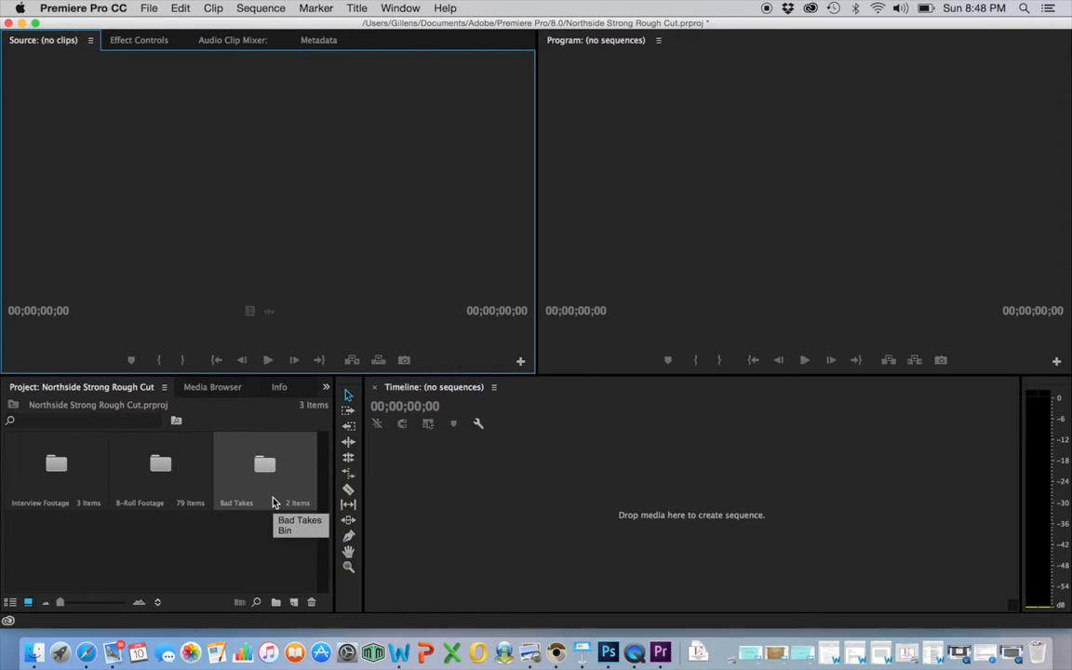
{"action": "mouse_move", "coordinate": [249, 561]}
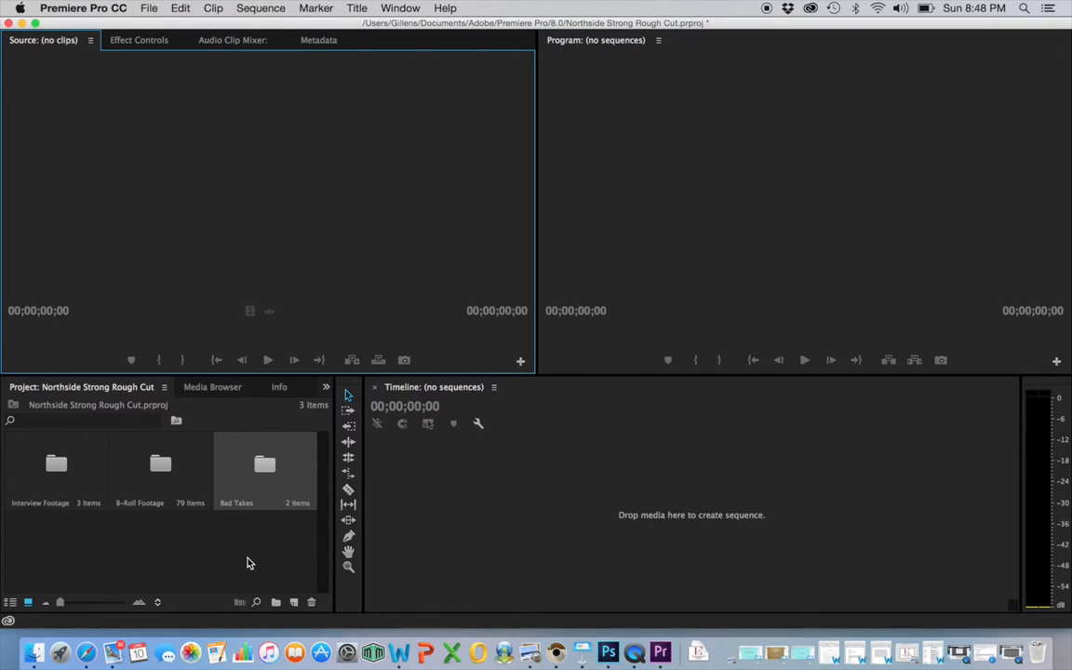
{"action": "mouse_move", "coordinate": [257, 562]}
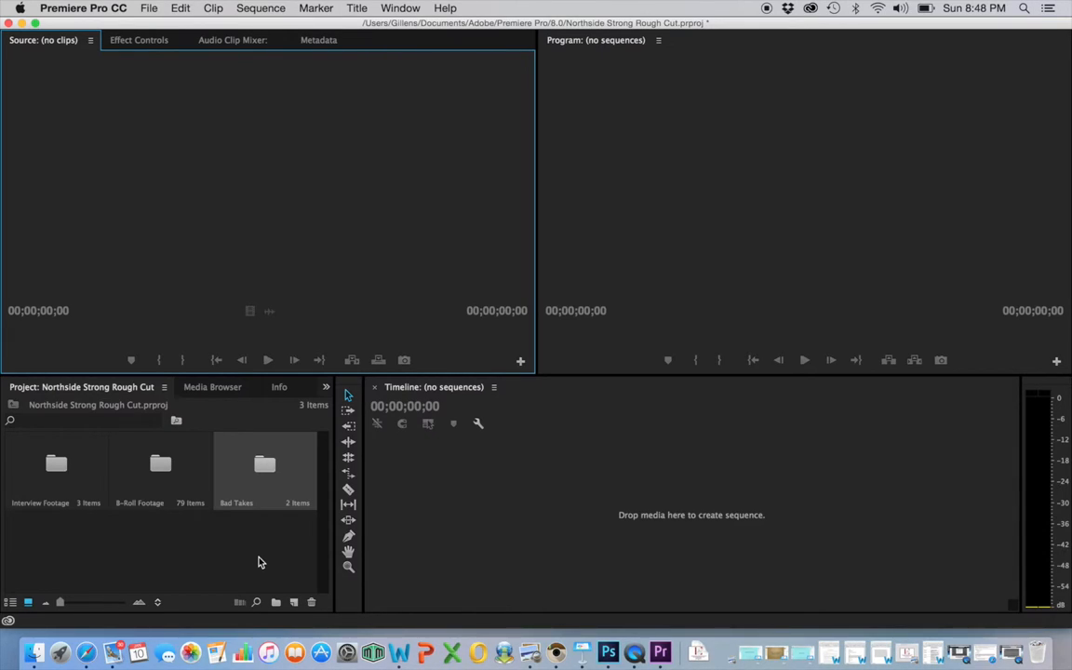
{"action": "mouse_move", "coordinate": [316, 536]}
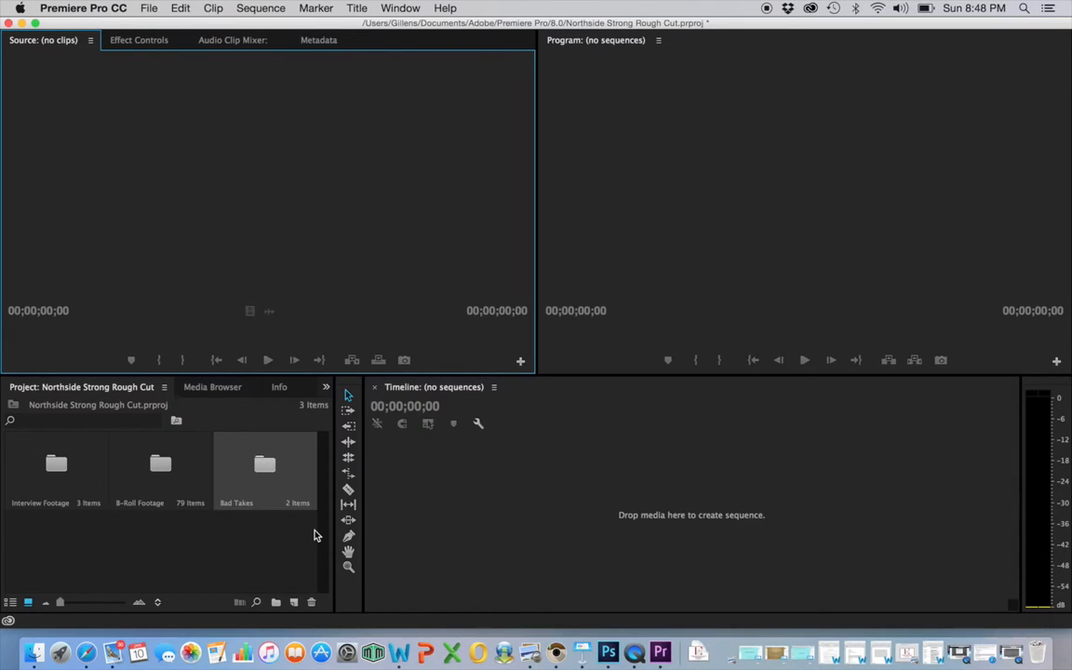
{"action": "mouse_move", "coordinate": [275, 547]}
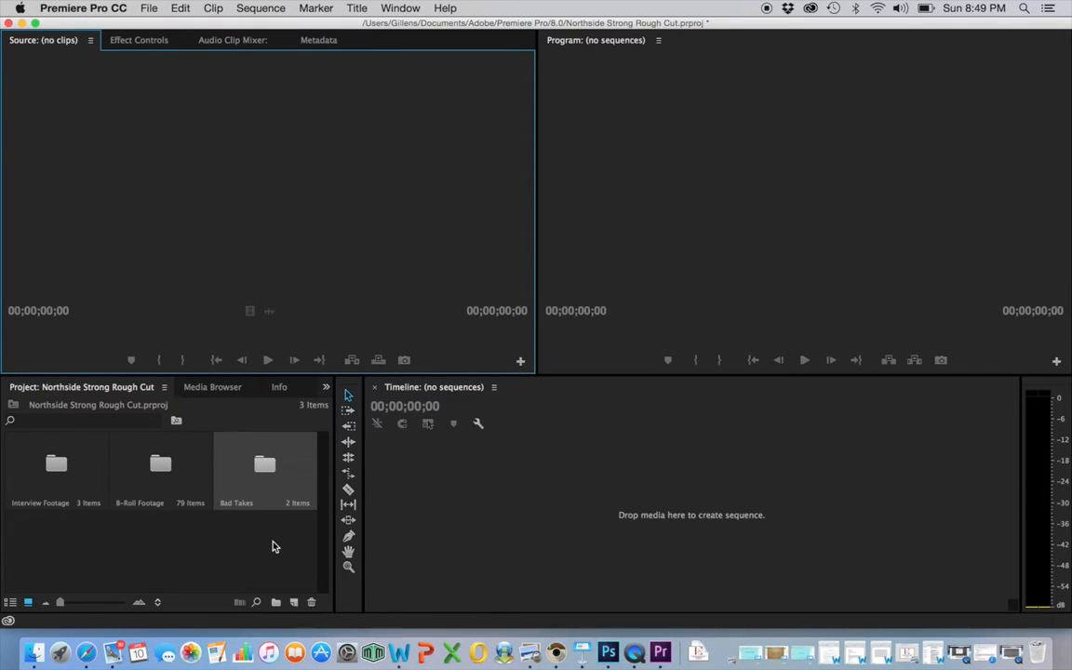
{"action": "mouse_move", "coordinate": [240, 543]}
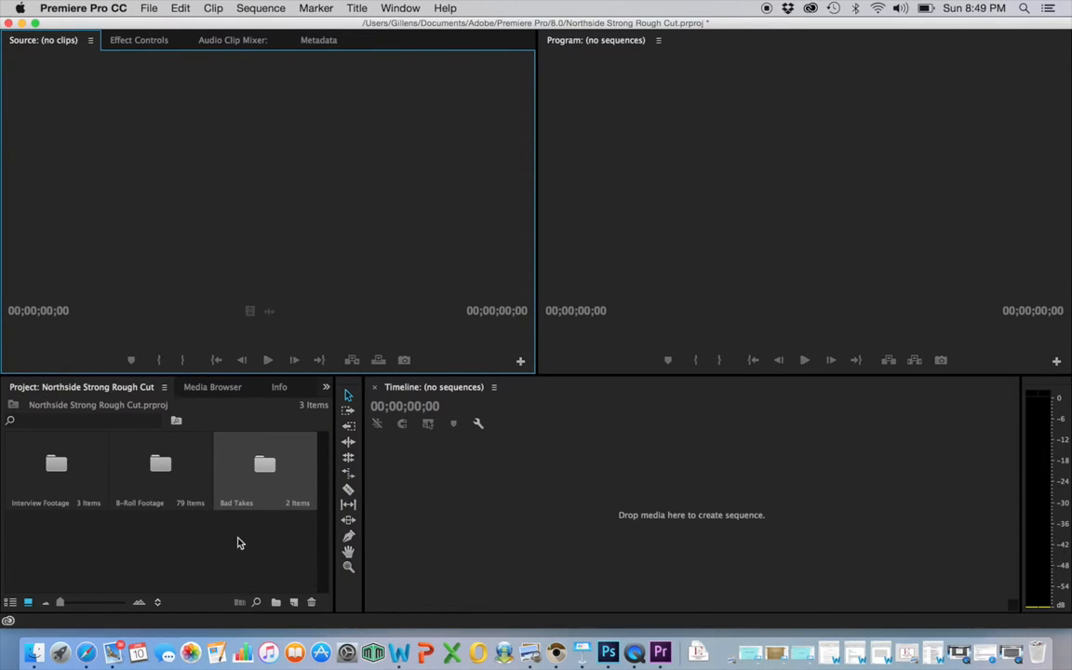
{"action": "mouse_move", "coordinate": [260, 544]}
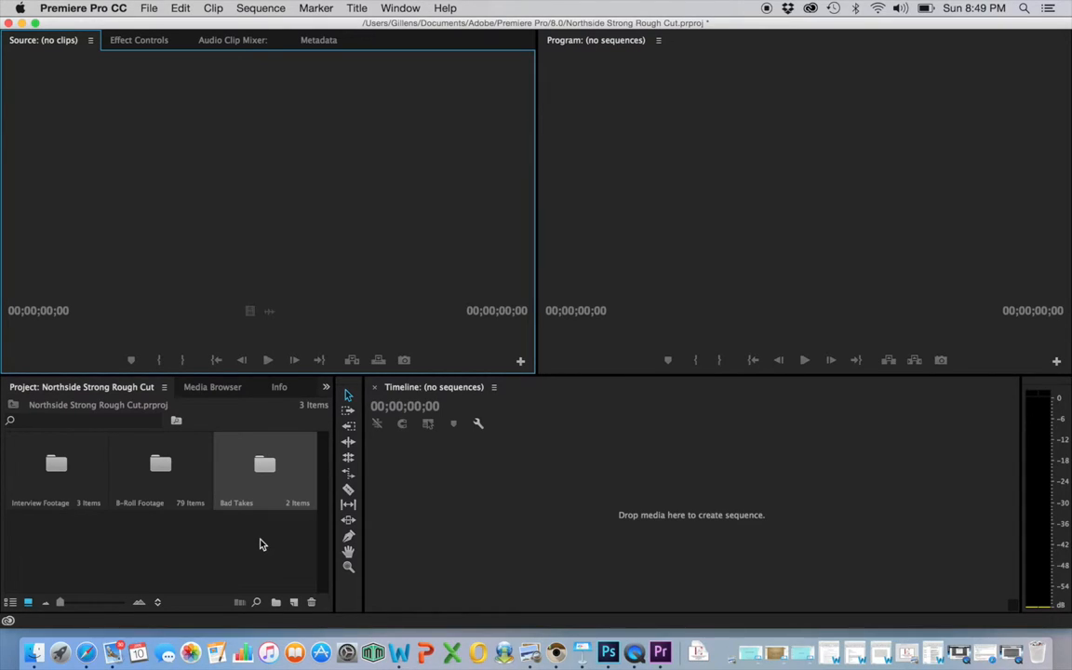
{"action": "mouse_move", "coordinate": [536, 504]}
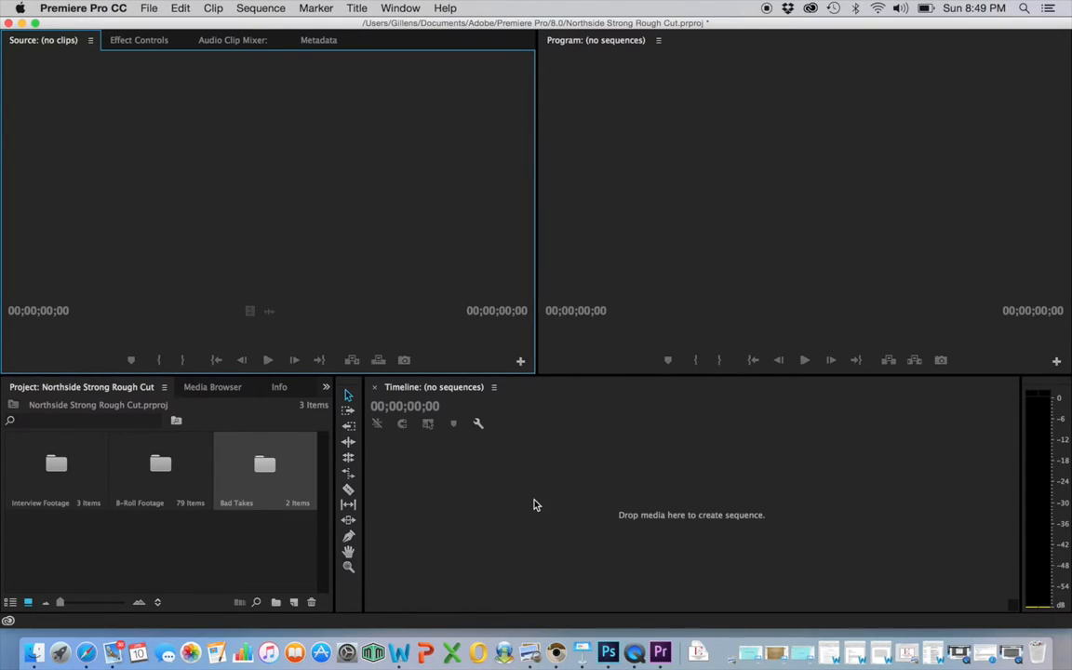
{"action": "mouse_move", "coordinate": [637, 288]}
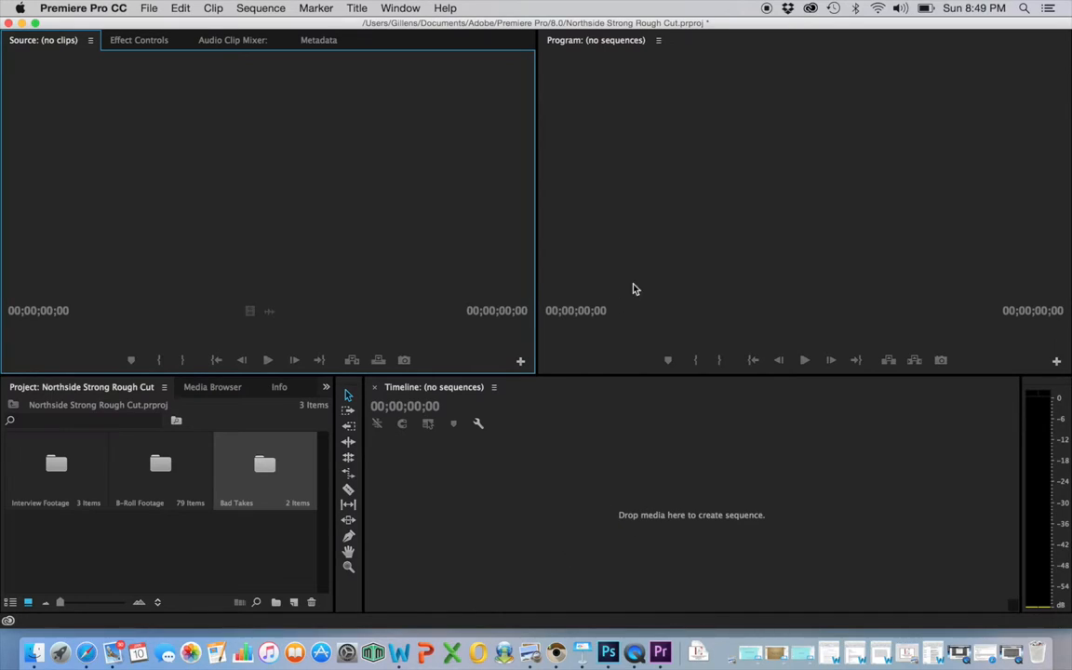
{"action": "mouse_move", "coordinate": [480, 558]}
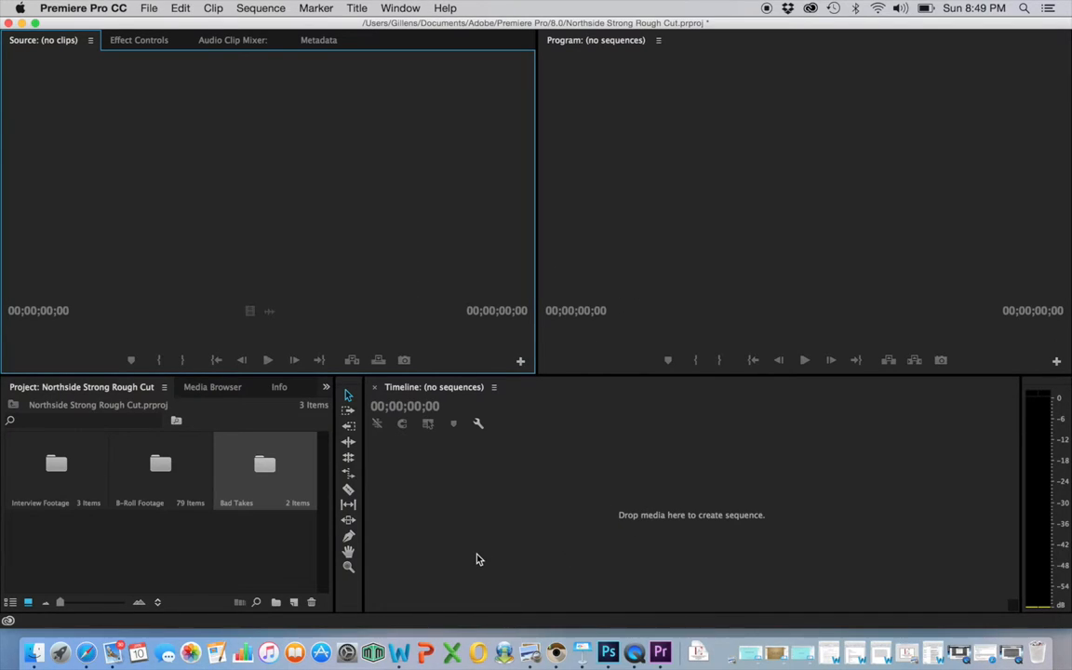
{"action": "mouse_move", "coordinate": [466, 558]}
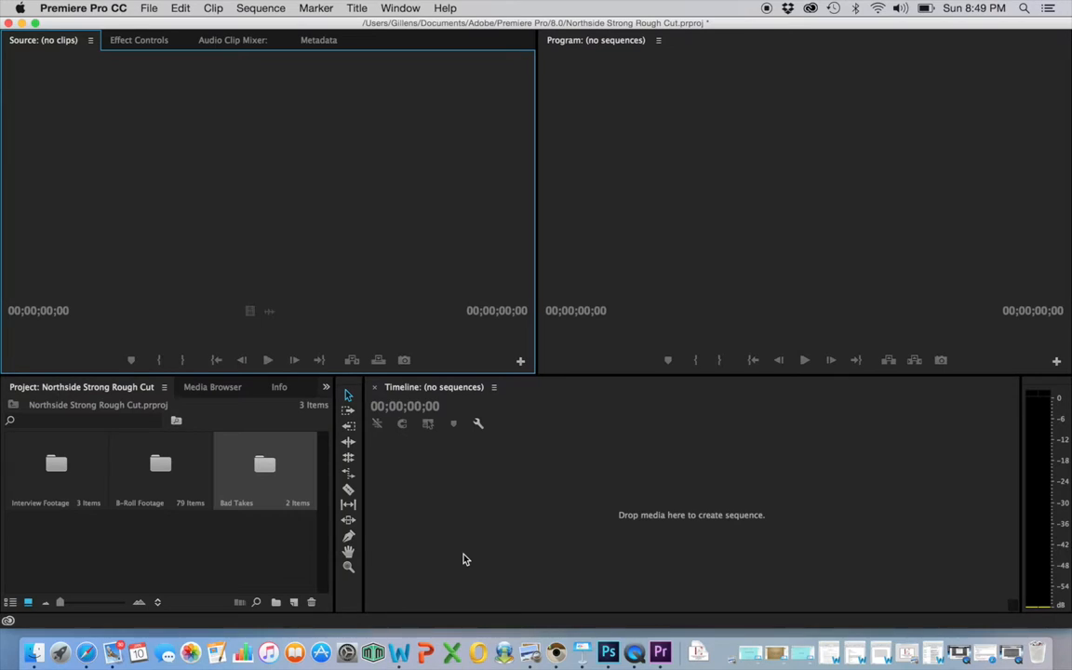
{"action": "mouse_move", "coordinate": [633, 651]}
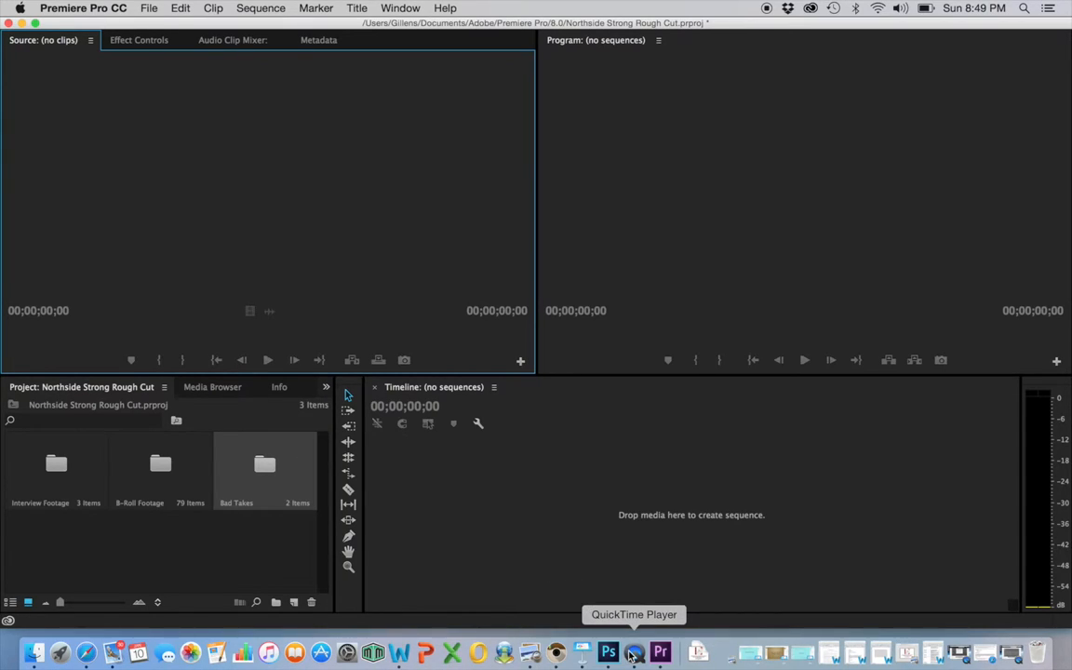